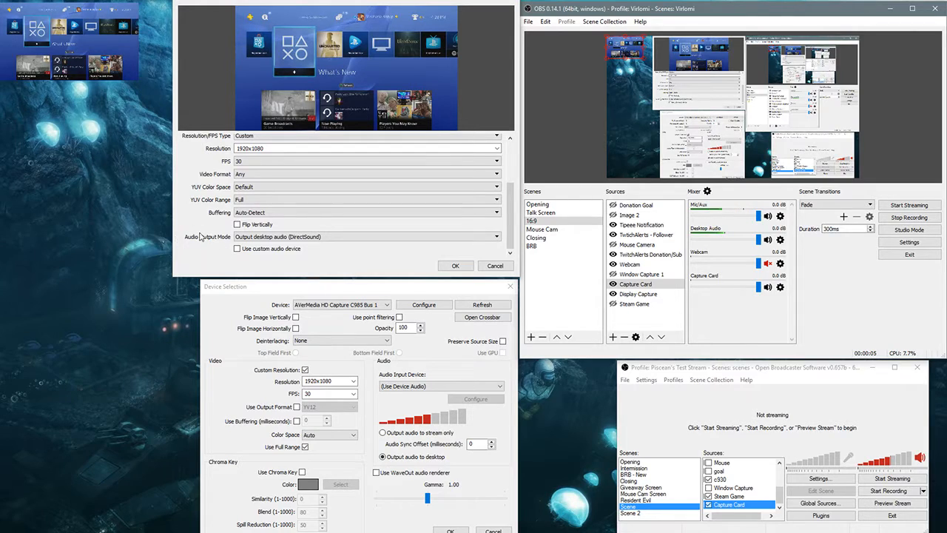
pyautogui.moveTo(344, 256)
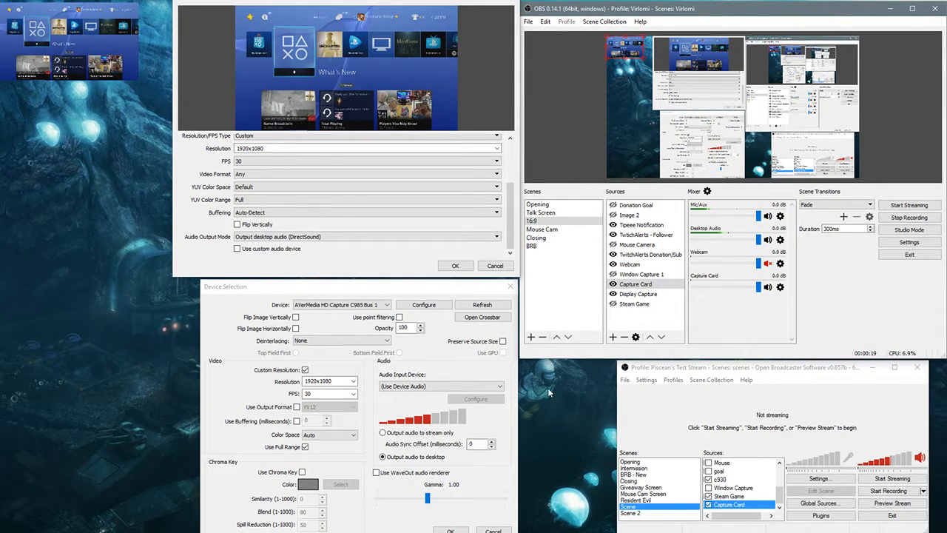
# Set the capture card's Audio Output Mode to Capture audio only
pyautogui.click(367, 237)
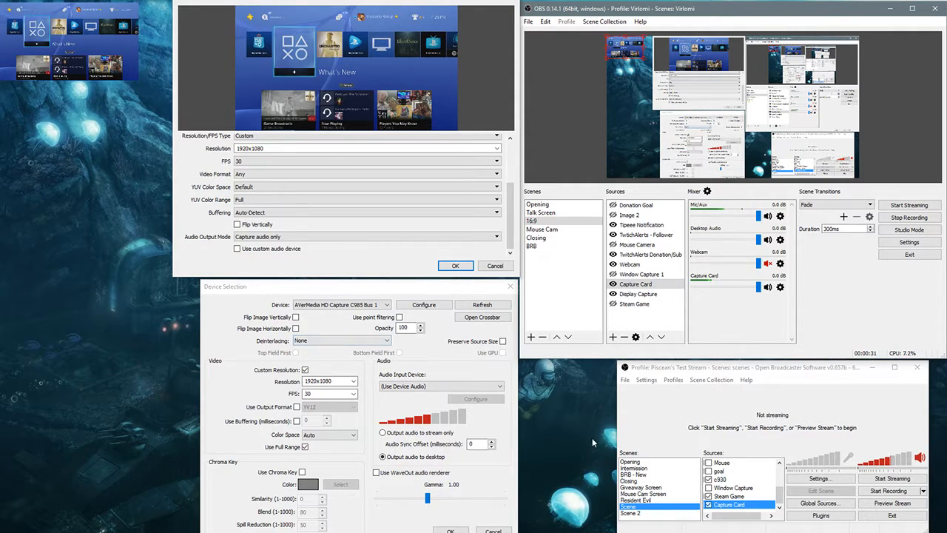
pyautogui.moveTo(602, 411)
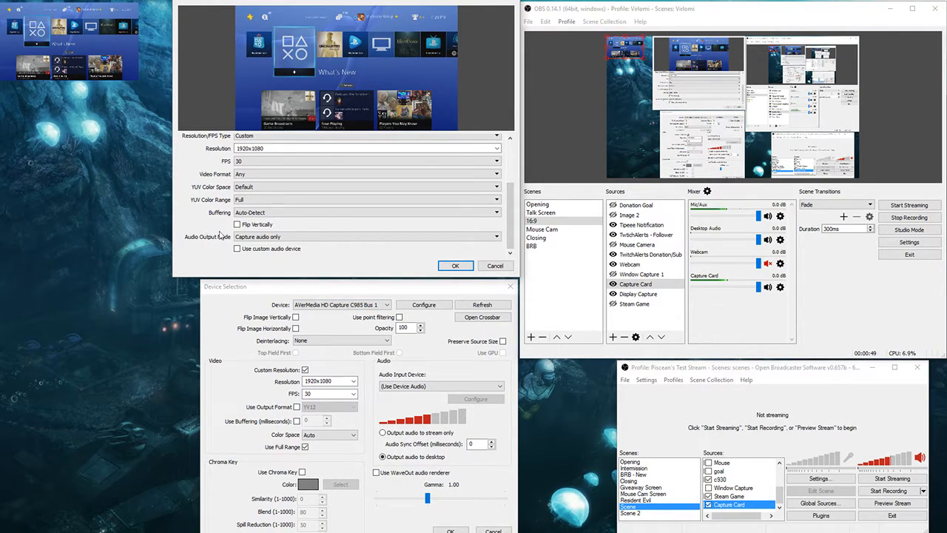
# Enable a custom audio device and select Stereo Mix (Realtek High Definition Audio)
pyautogui.click(237, 236)
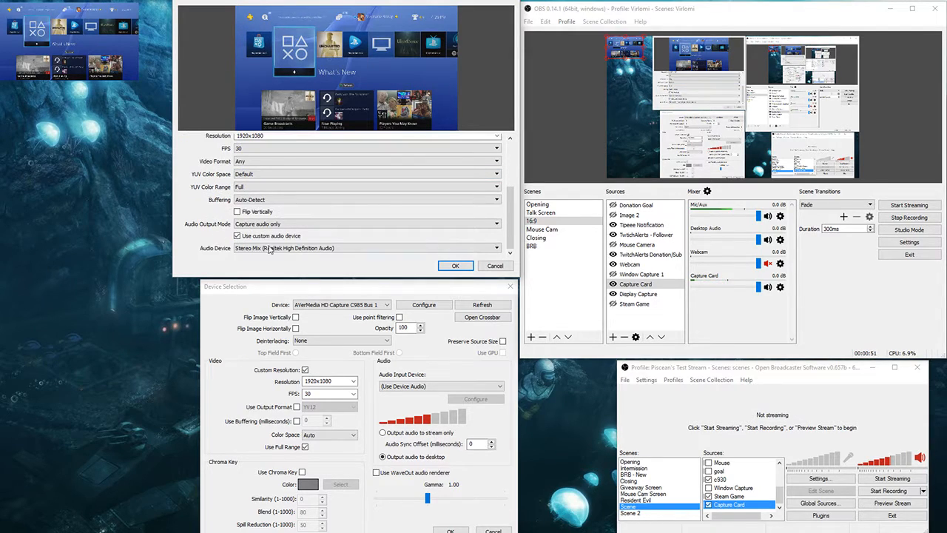
pyautogui.click(496, 248)
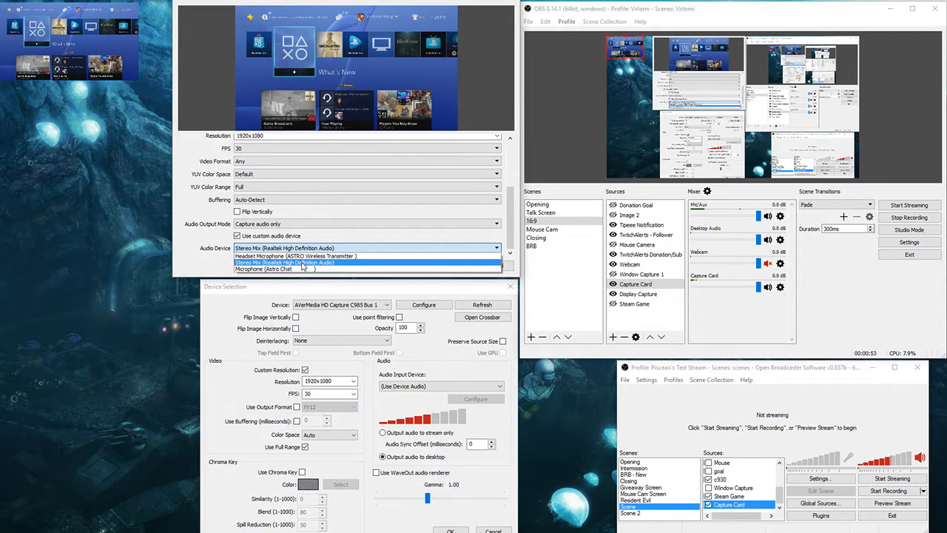
pyautogui.click(284, 263)
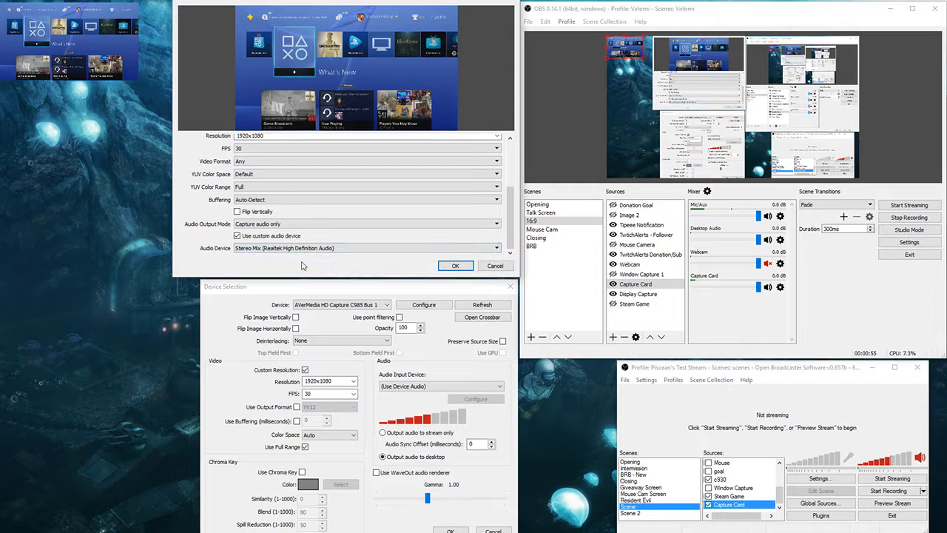